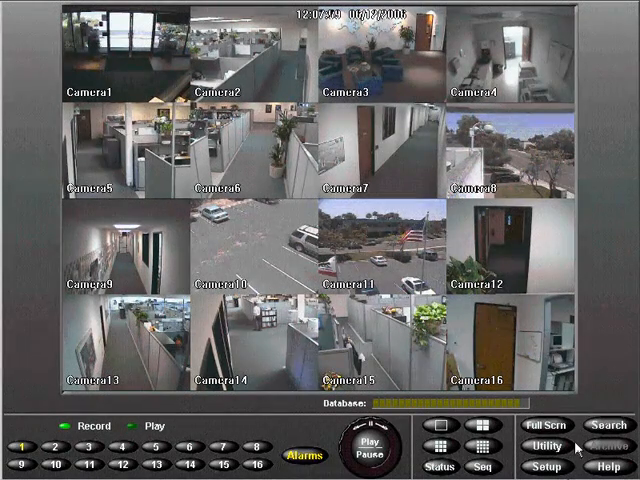
# Step: Bring up Setup Options and the camera recording-rate list, all sixteen cameras at 15 IPS
pyautogui.click(546, 466)
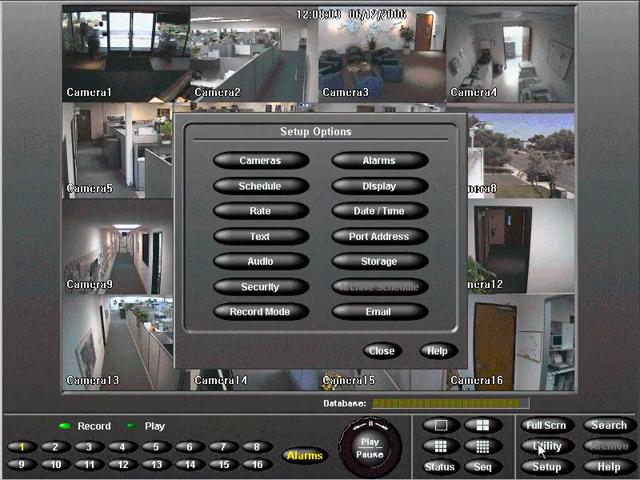
pyautogui.click(260, 210)
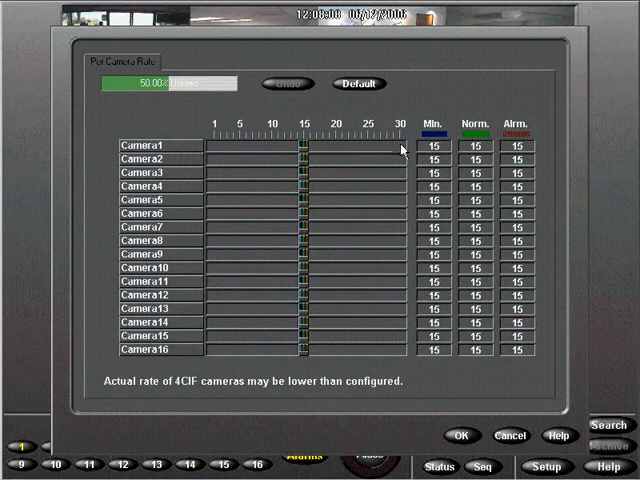
# Step: Replace Camera1's alarm rate with 30 IPS, keeping minimum and normal at 15
pyautogui.tripleClick(516, 144)
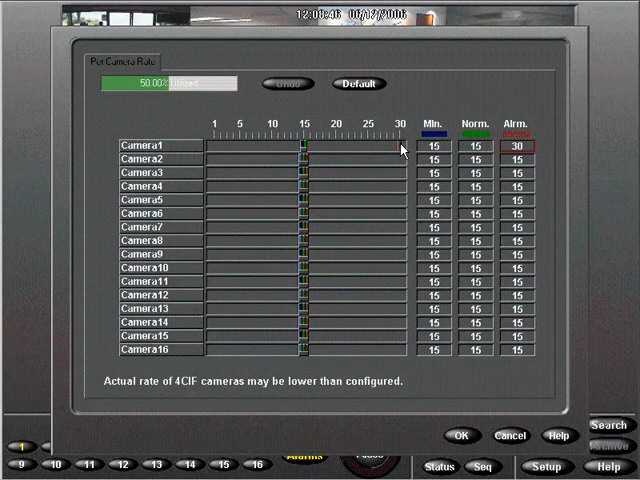